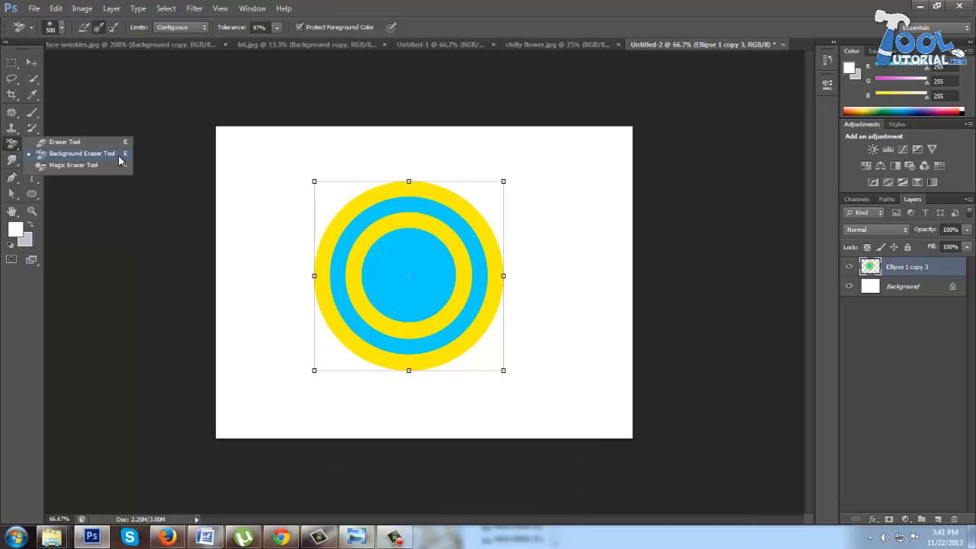
Choose the Background Eraser Tool from the eraser flyout
{"action": "left_click", "coordinate": [83, 152]}
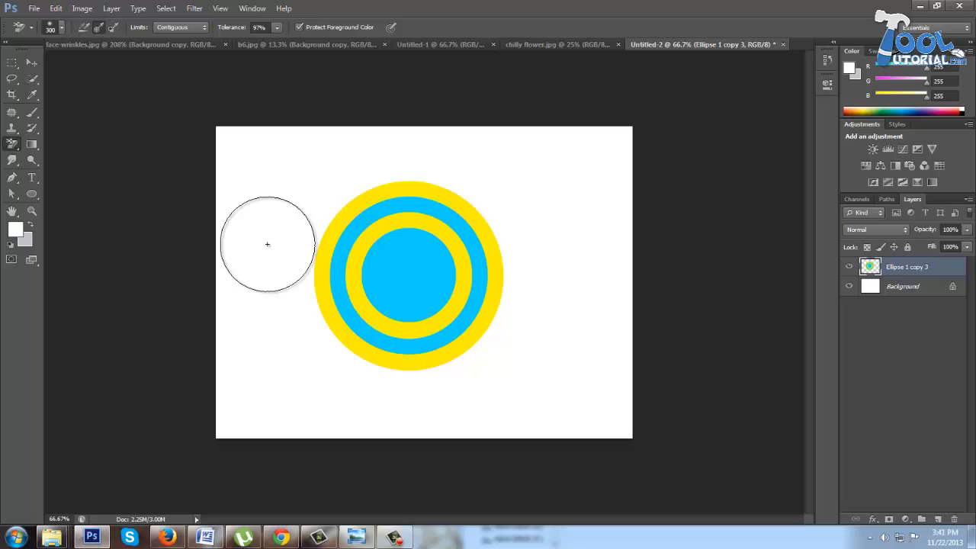
Erase part of the outer blue ring's left side, keeping the yellow rings
{"action": "left_click_drag", "start_coordinate": [388, 251], "coordinate": [389, 438]}
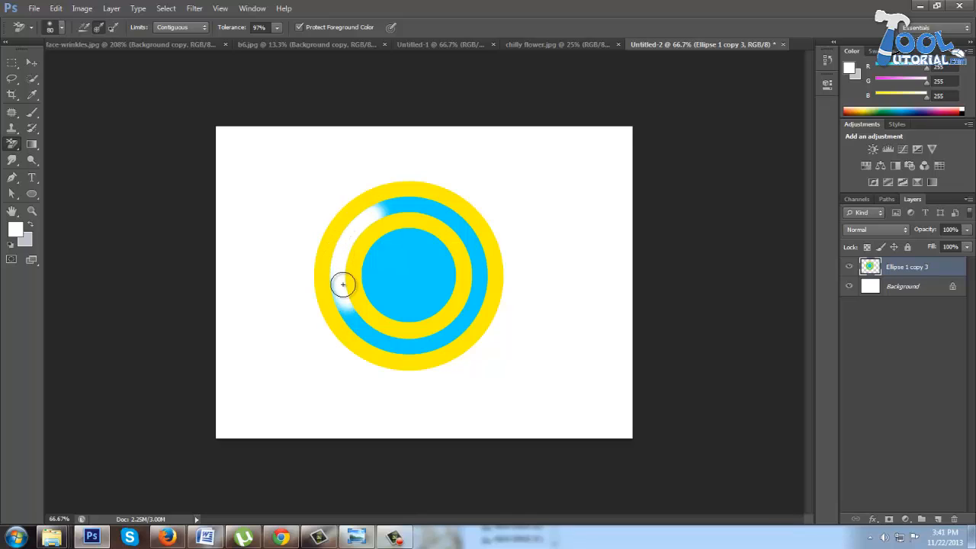
{"action": "mouse_move", "coordinate": [343, 290]}
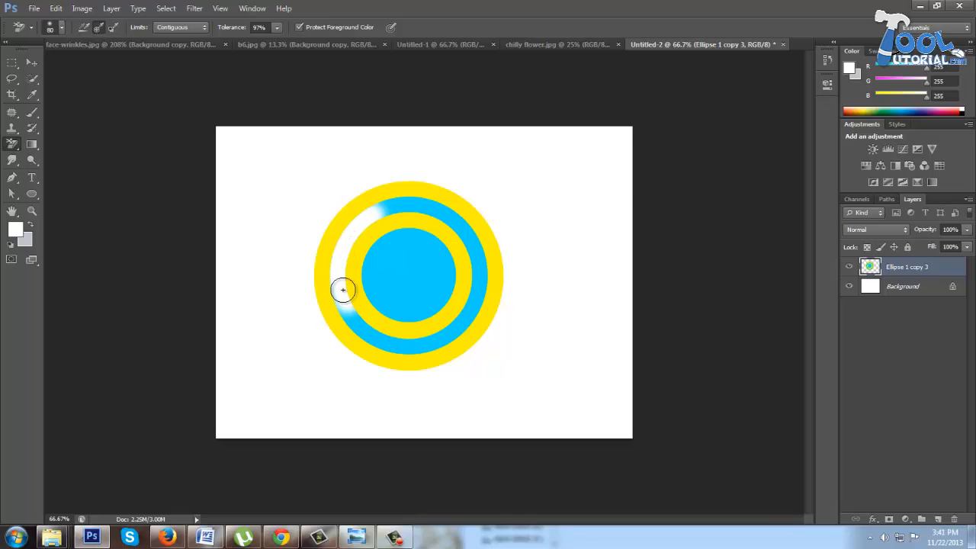
{"action": "mouse_move", "coordinate": [356, 288]}
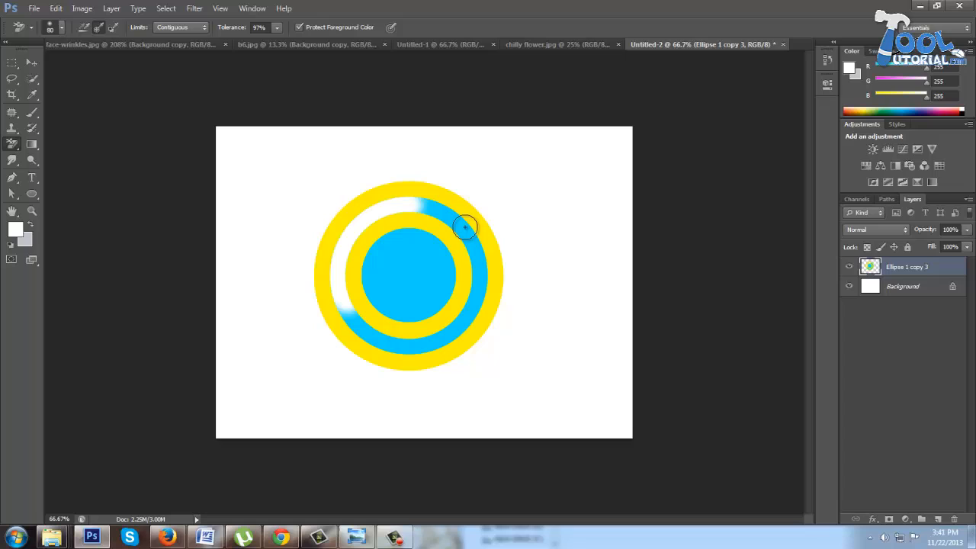
{"action": "mouse_move", "coordinate": [494, 293]}
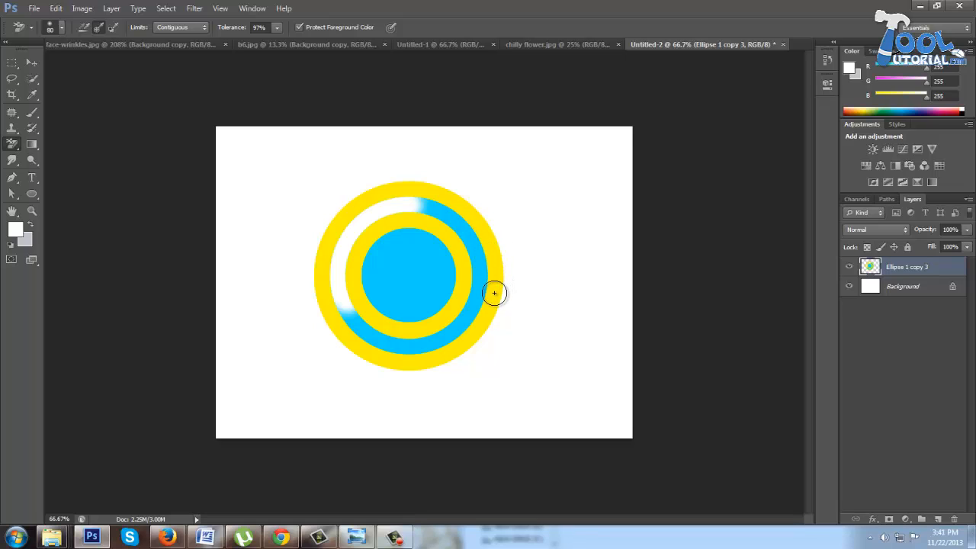
{"action": "mouse_move", "coordinate": [493, 295]}
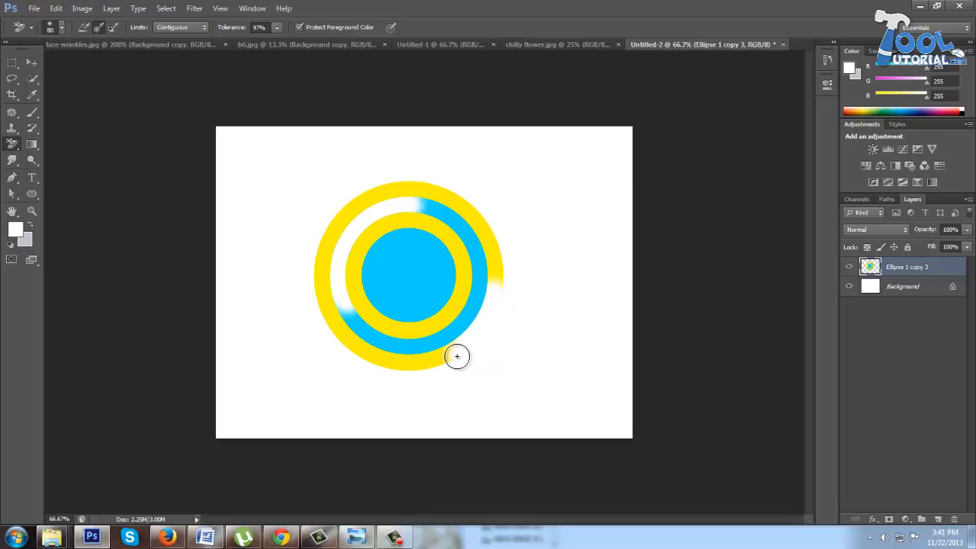
{"action": "mouse_move", "coordinate": [424, 366]}
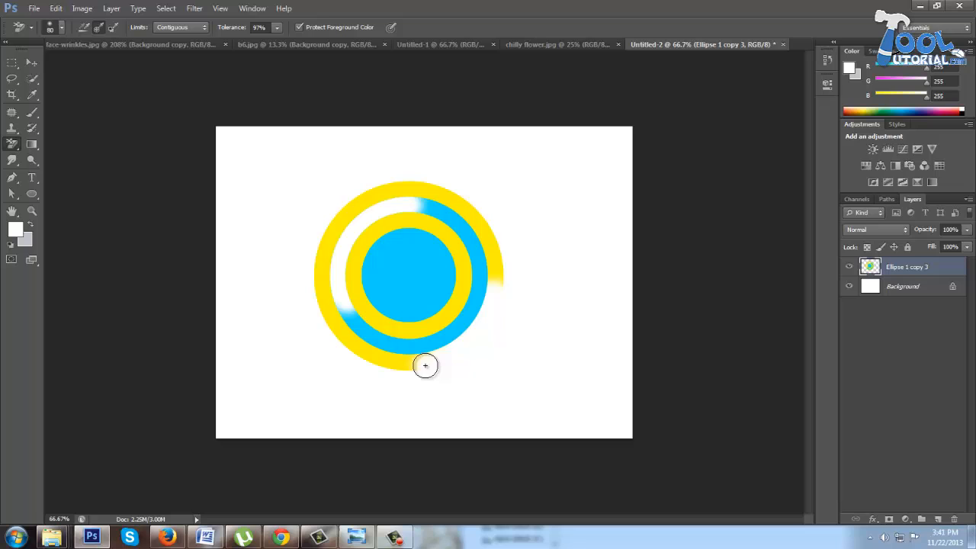
{"action": "mouse_move", "coordinate": [436, 351]}
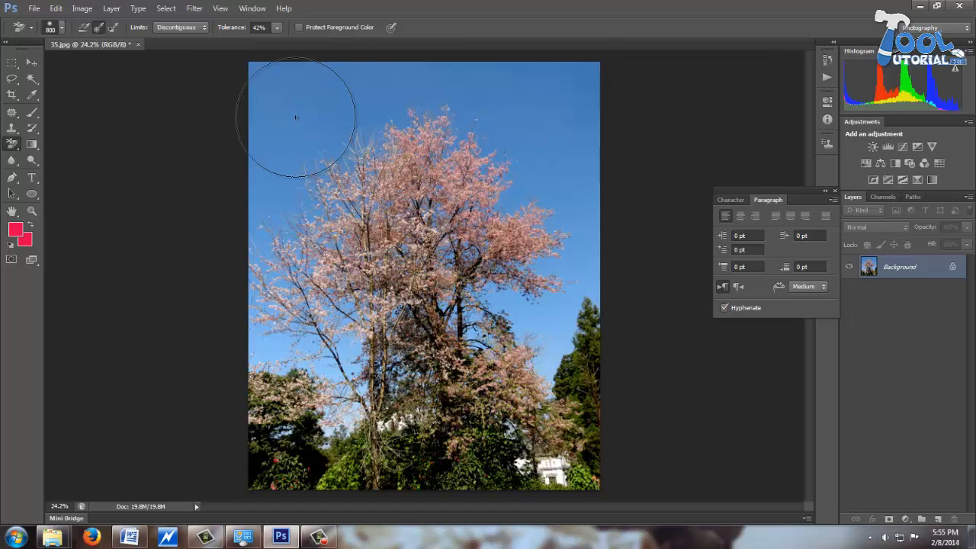
{"action": "mouse_move", "coordinate": [503, 116]}
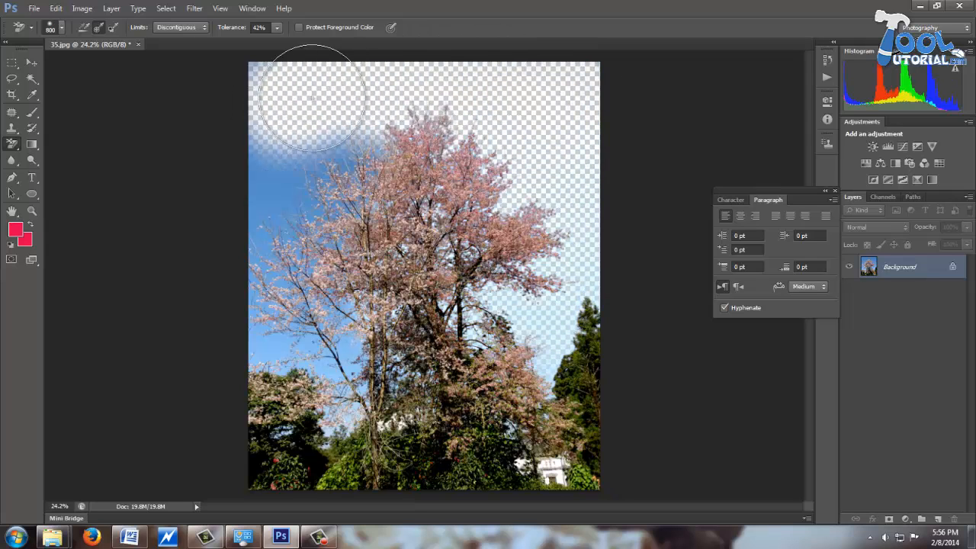
Erase more blue sky around the blossom tree's branches
{"action": "left_click", "coordinate": [578, 365]}
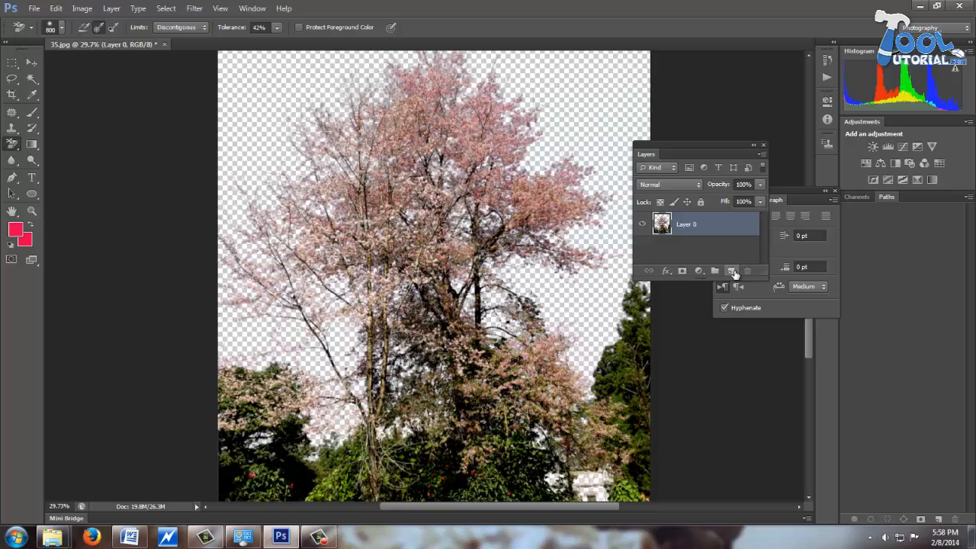
Add an empty layer above the tree and set the foreground colour to white
{"action": "left_click", "coordinate": [731, 270]}
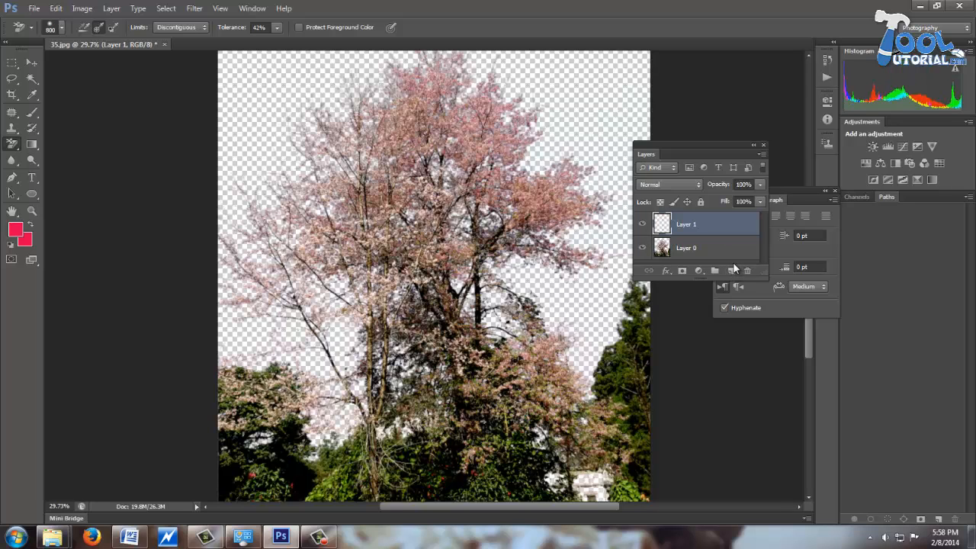
{"action": "left_click", "coordinate": [13, 229]}
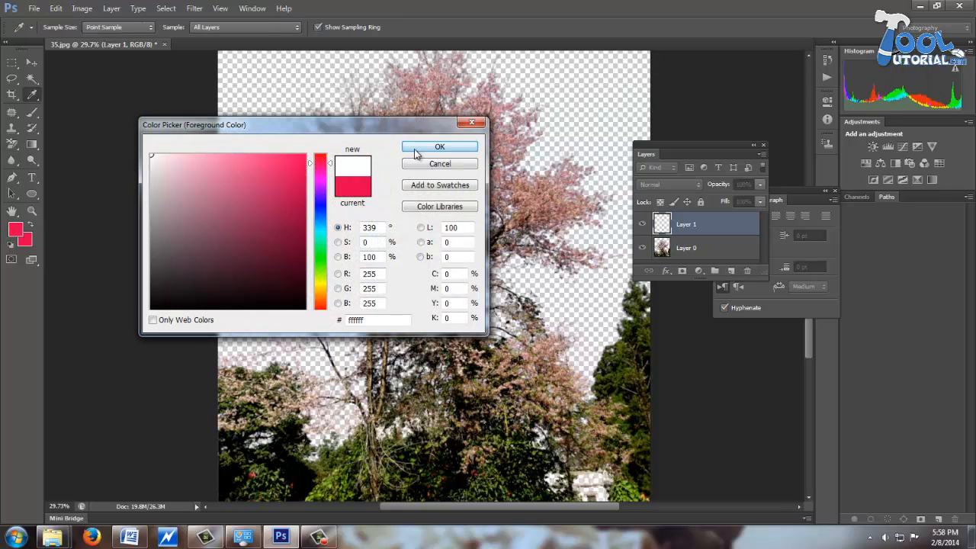
{"action": "left_click", "coordinate": [439, 146]}
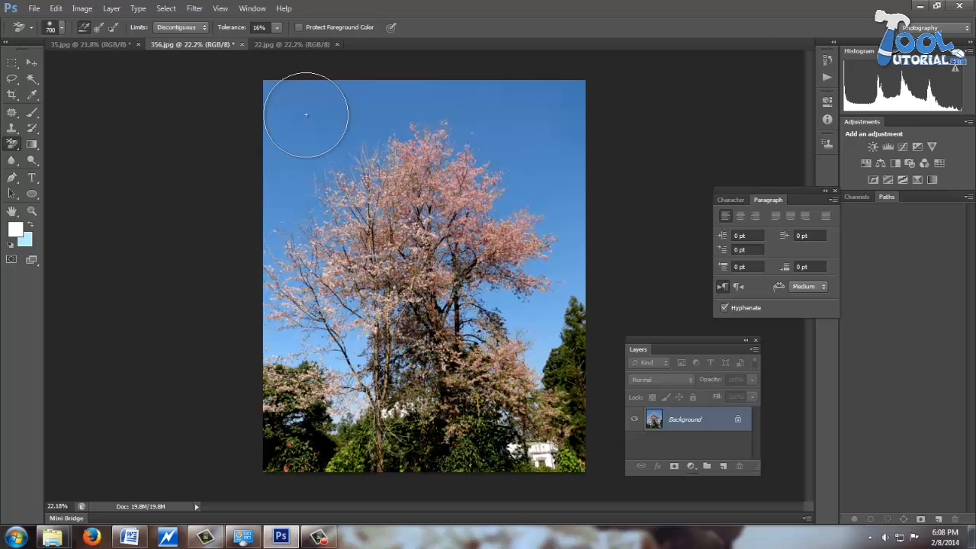
{"action": "left_click", "coordinate": [320, 126]}
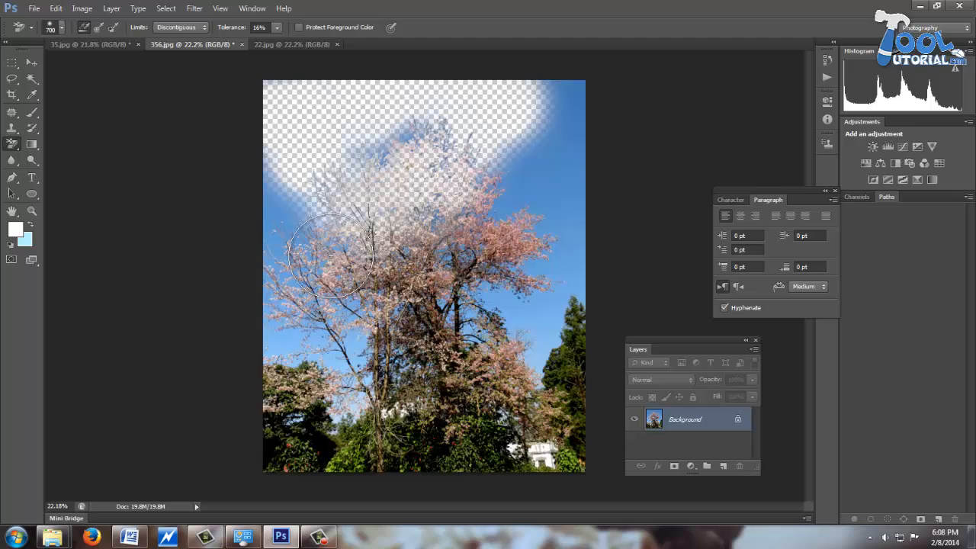
{"action": "left_click_drag", "start_coordinate": [331, 252], "coordinate": [397, 278]}
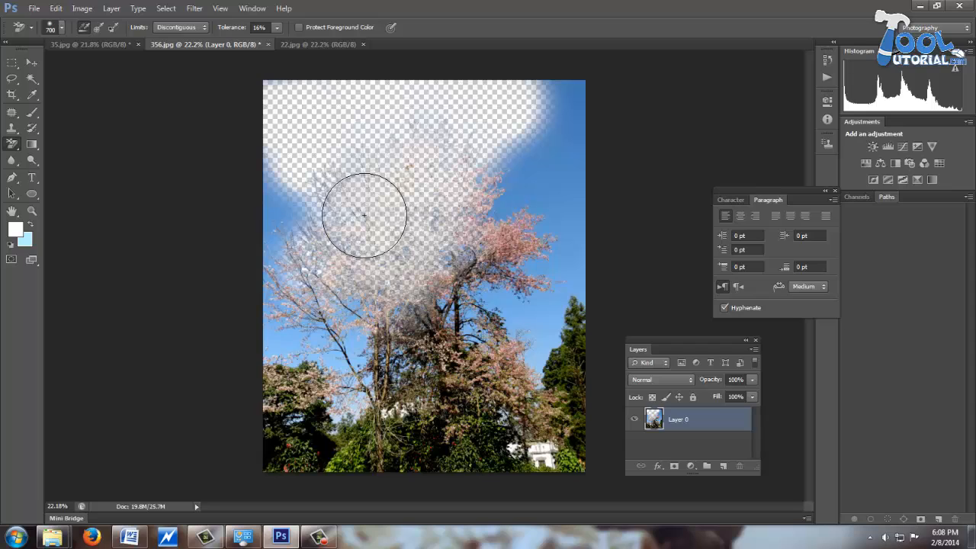
{"action": "mouse_move", "coordinate": [355, 128]}
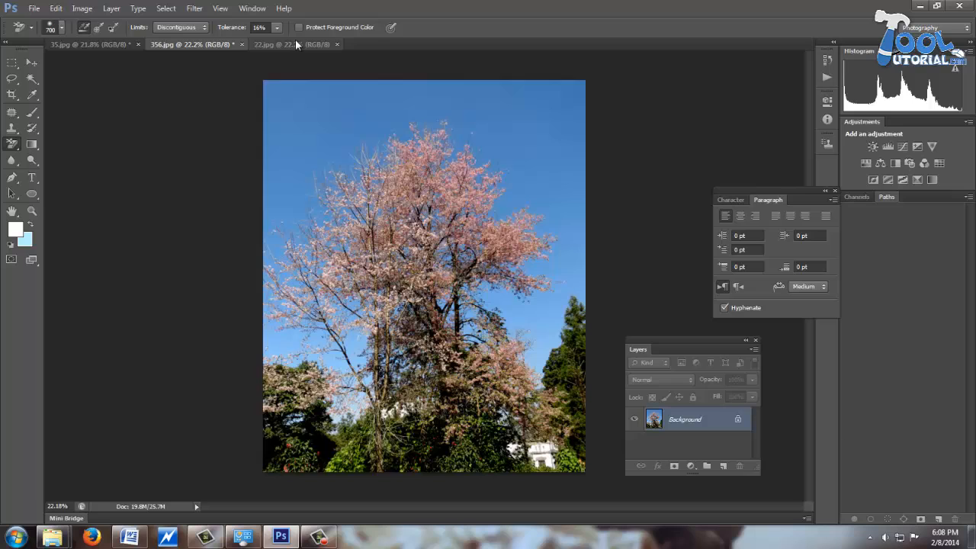
Switch to the 22.jpg mountain photo tab
{"action": "left_click", "coordinate": [275, 44]}
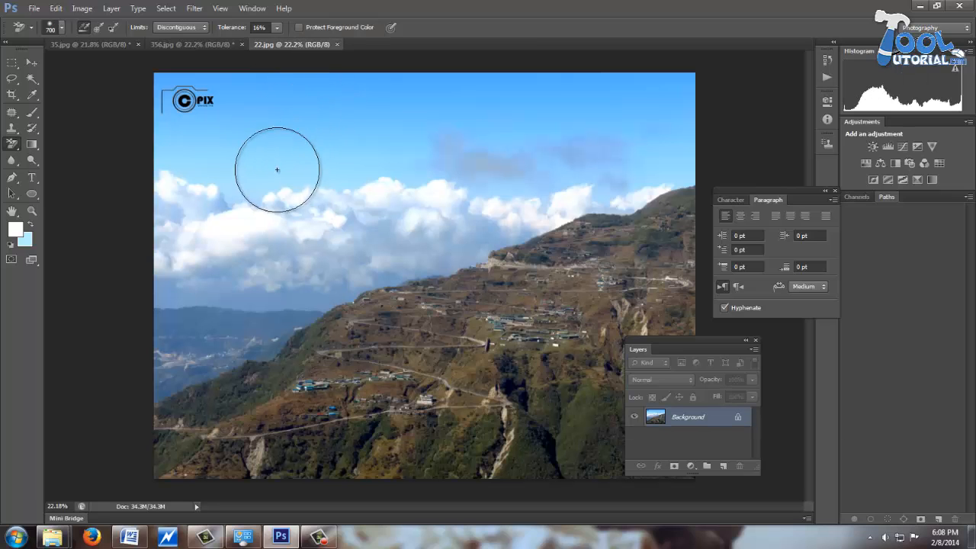
{"action": "mouse_move", "coordinate": [520, 135]}
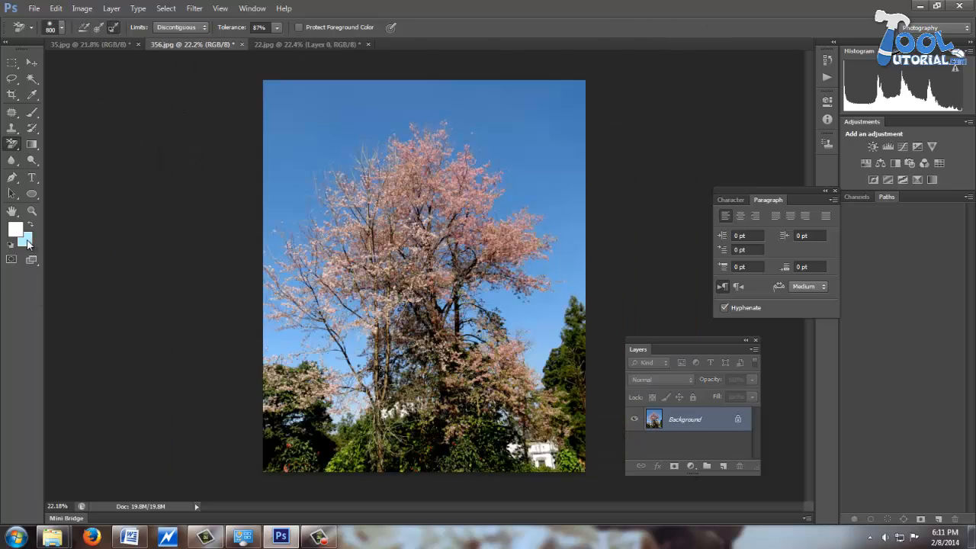
Set the background colour to the sky blue sampled from the tree photo
{"action": "left_click", "coordinate": [14, 231]}
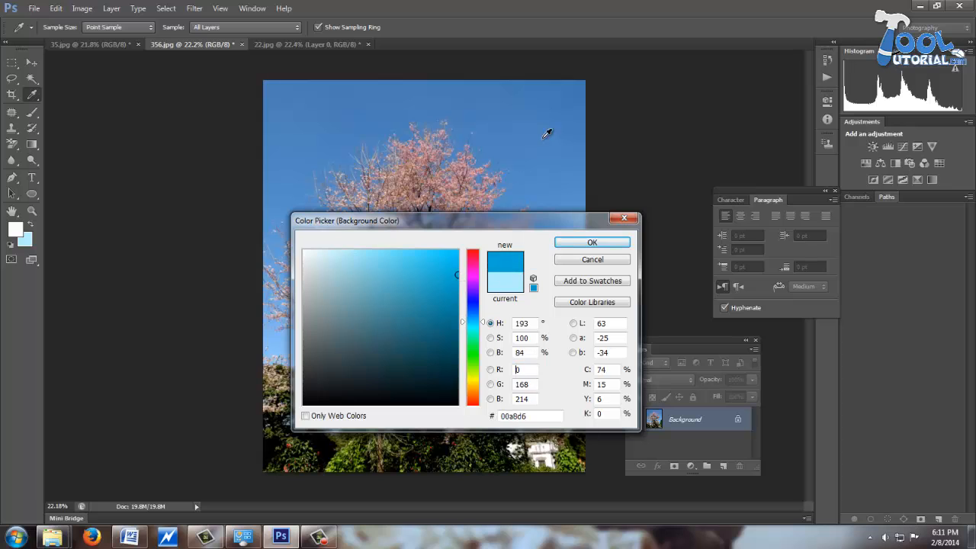
{"action": "left_click", "coordinate": [396, 289]}
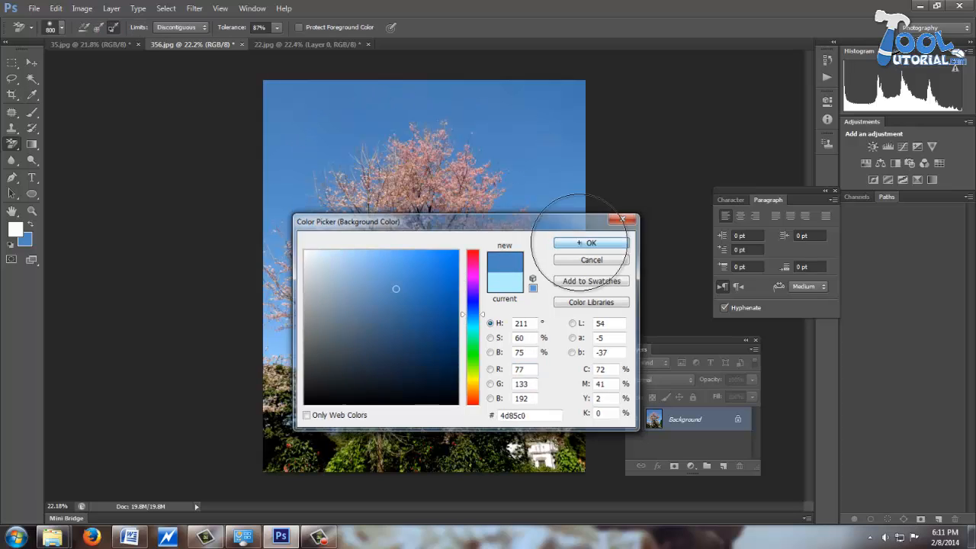
{"action": "left_click", "coordinate": [590, 243]}
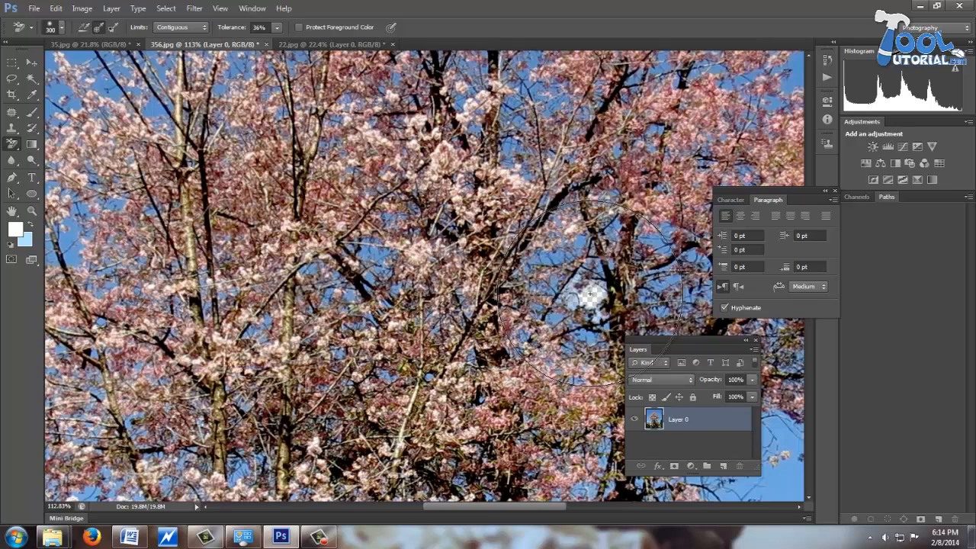
Set the eraser's Limits option to Discontiguous
{"action": "left_click", "coordinate": [183, 27]}
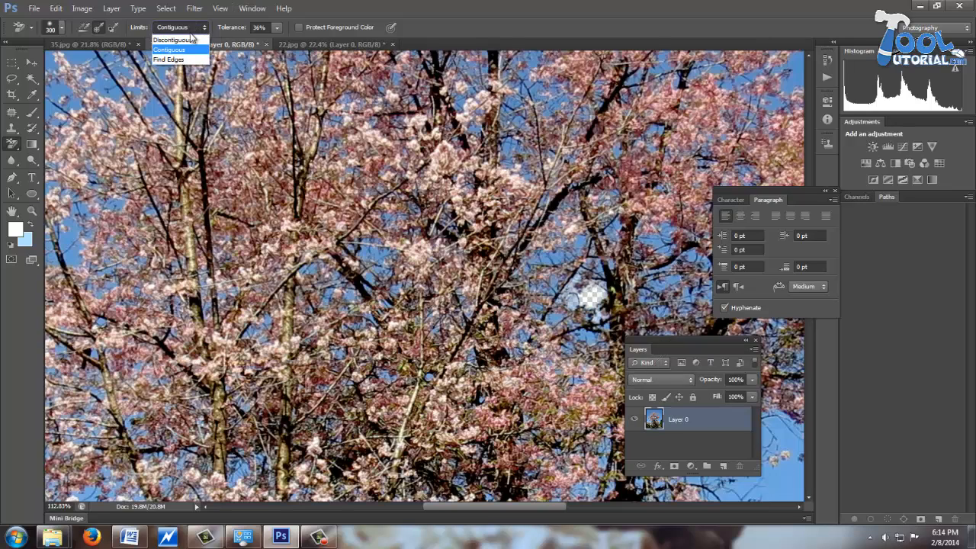
{"action": "left_click", "coordinate": [177, 38]}
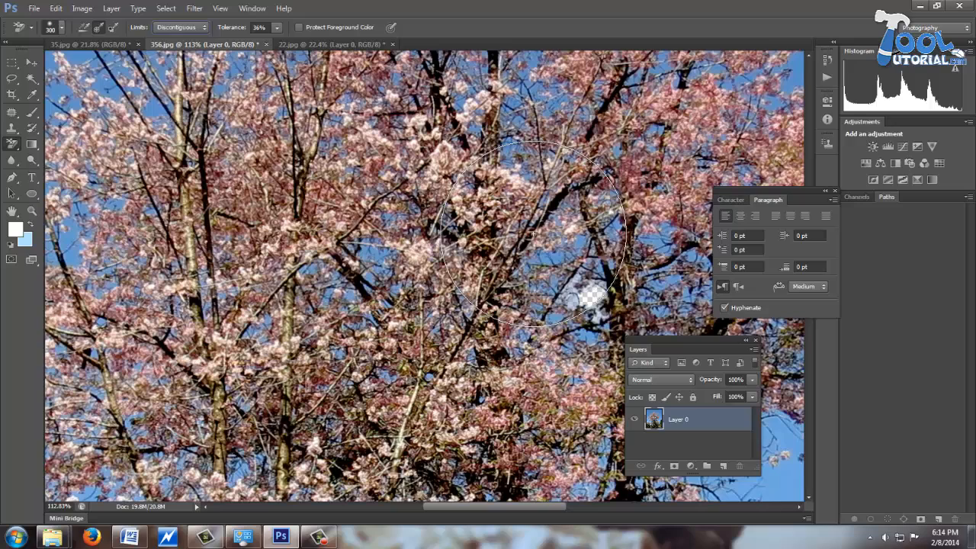